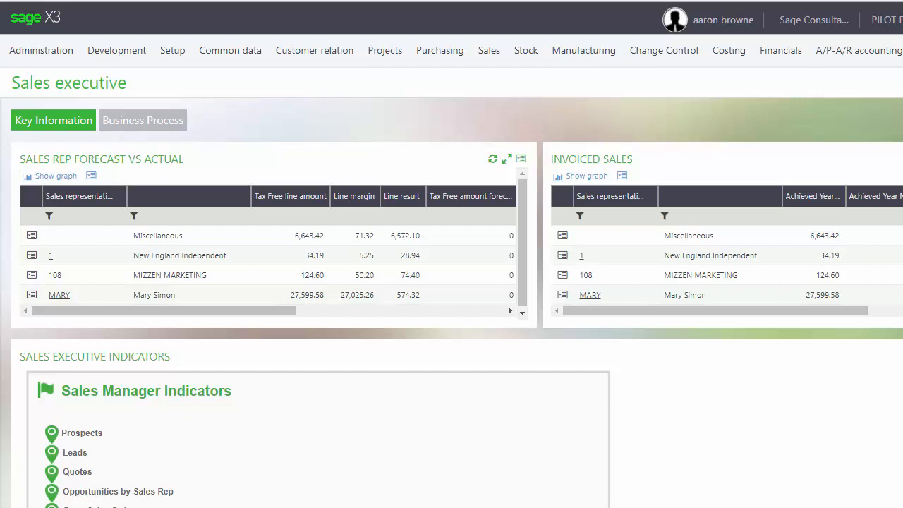
pyautogui.moveTo(746, 452)
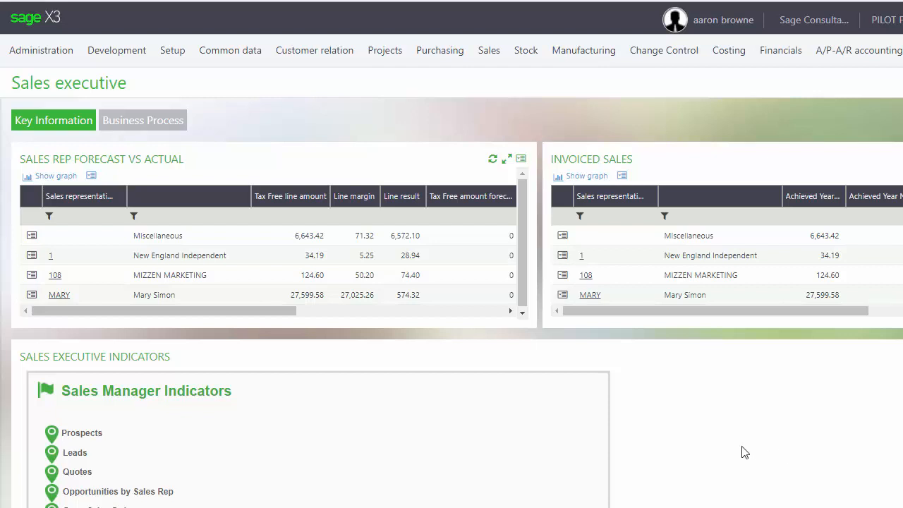
pyautogui.moveTo(711, 450)
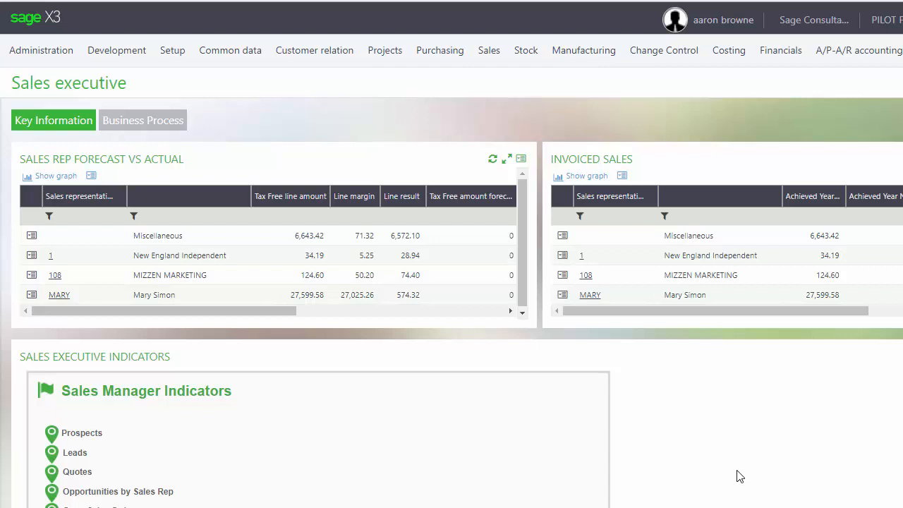
pyautogui.moveTo(720, 481)
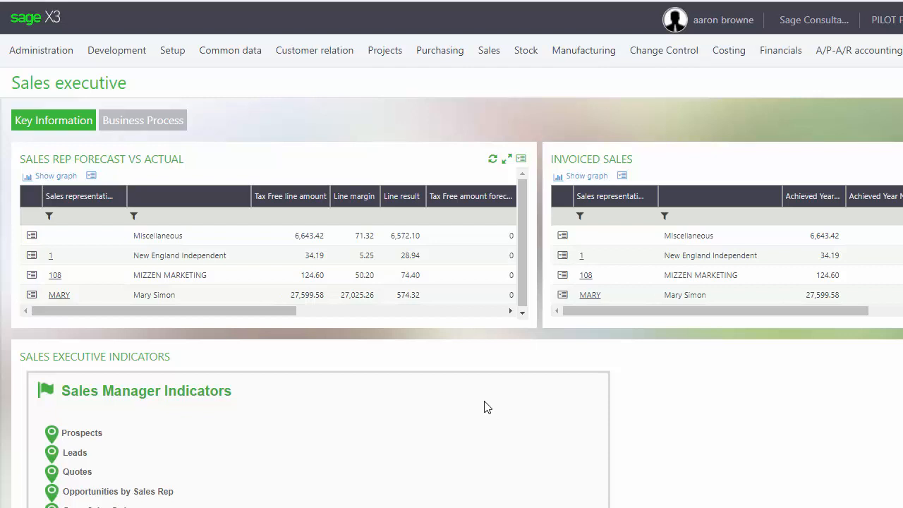
pyautogui.moveTo(455, 400)
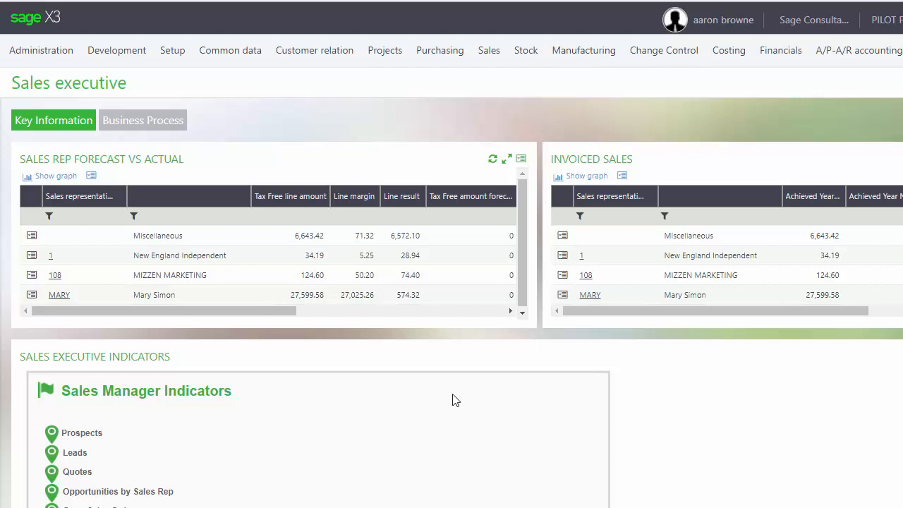
# - Try opening Reports under Development's Script dictionary, triggering the license restriction message
pyautogui.click(116, 50)
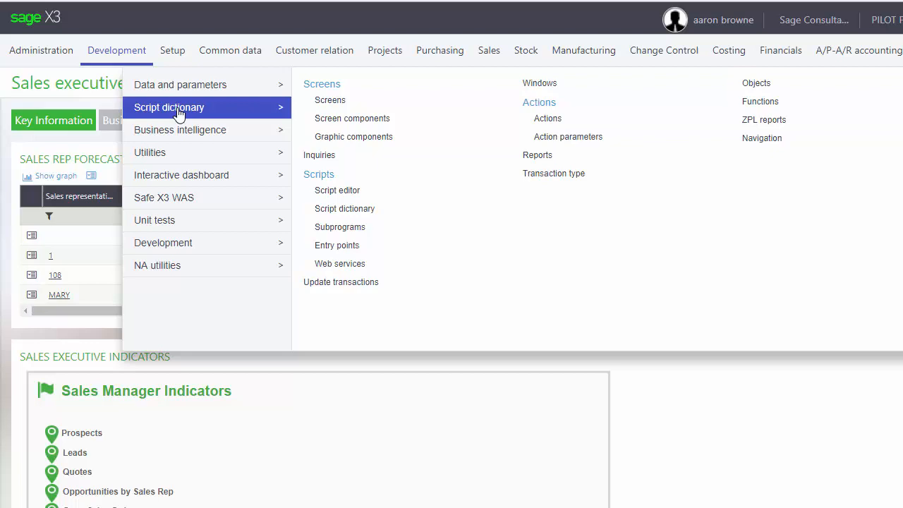
pyautogui.moveTo(538, 155)
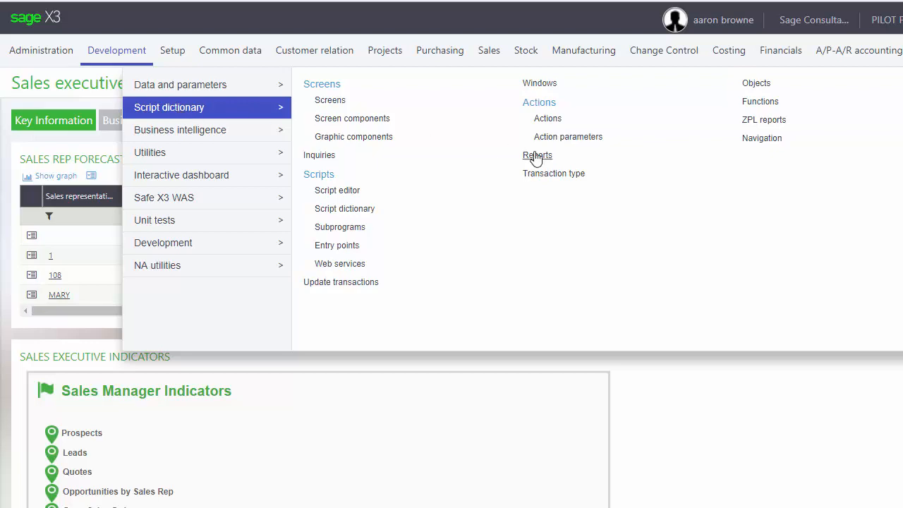
pyautogui.click(537, 156)
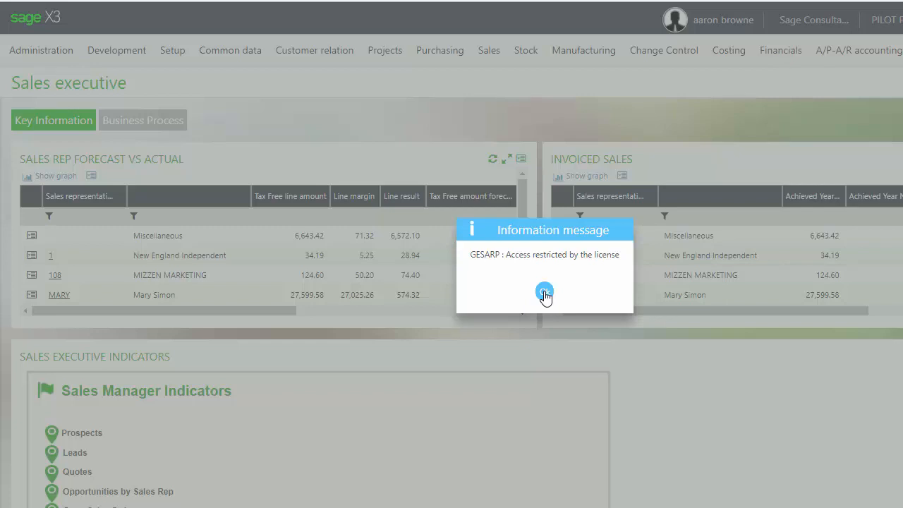
# - Dismiss the license message and switch the role to Super administrator, leaving the function
pyautogui.click(544, 293)
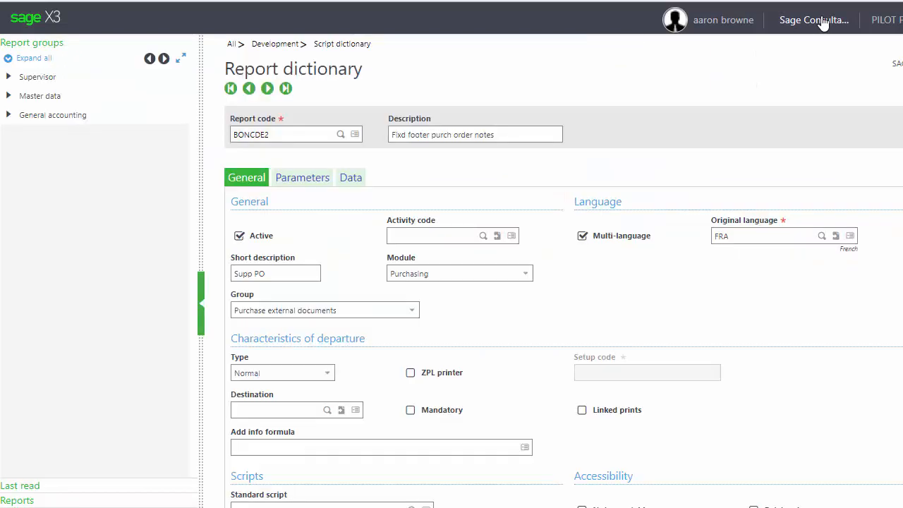
pyautogui.click(813, 19)
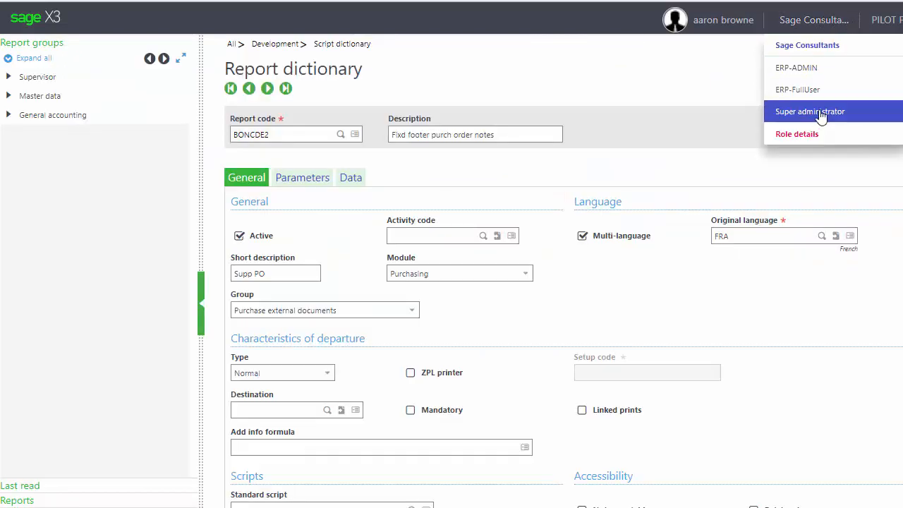
pyautogui.click(810, 111)
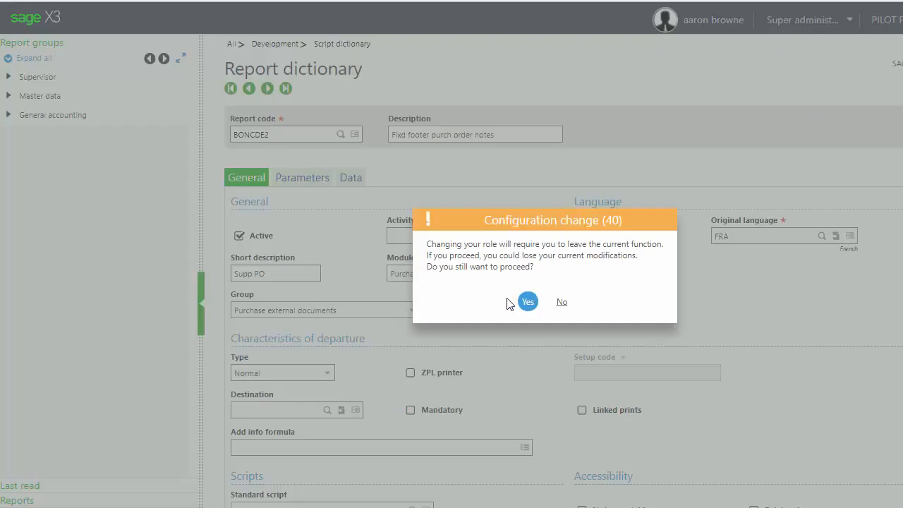
pyautogui.click(528, 301)
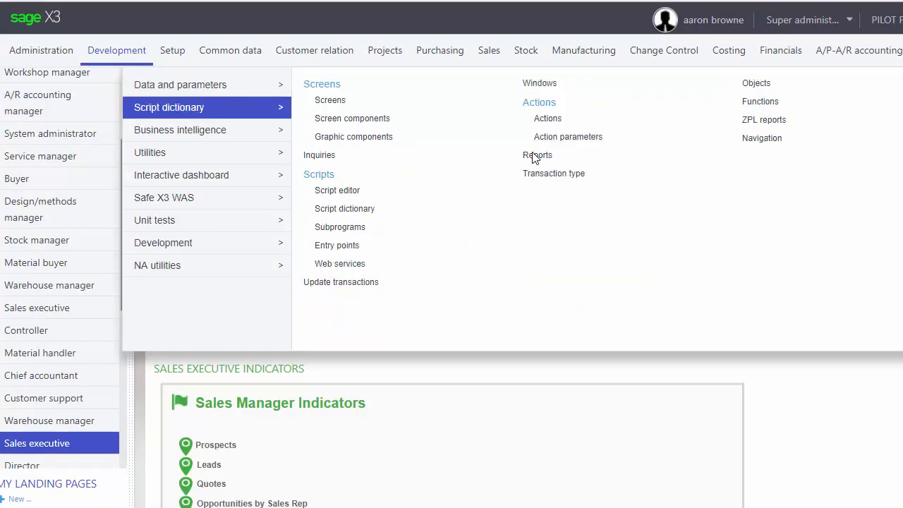
# - Load report ZSBONFAC in the Report dictionary from the Last read list
pyautogui.click(537, 156)
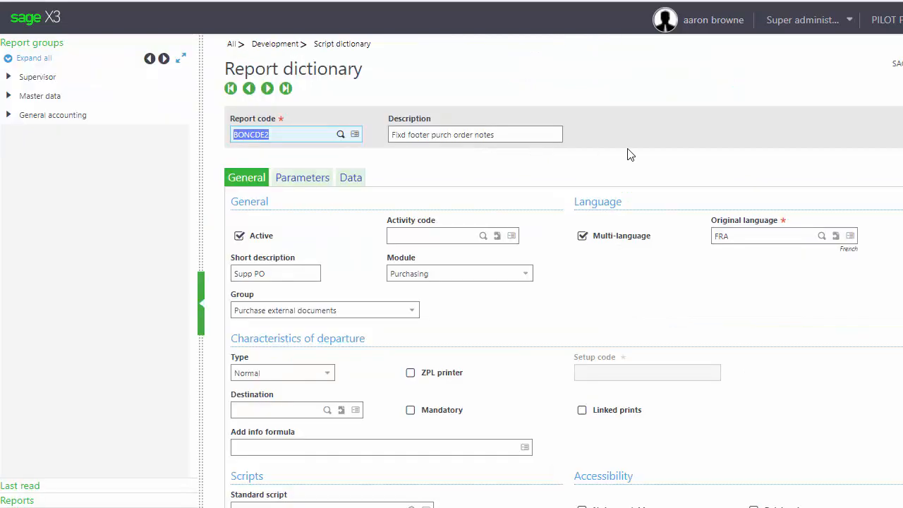
pyautogui.moveTo(544, 203)
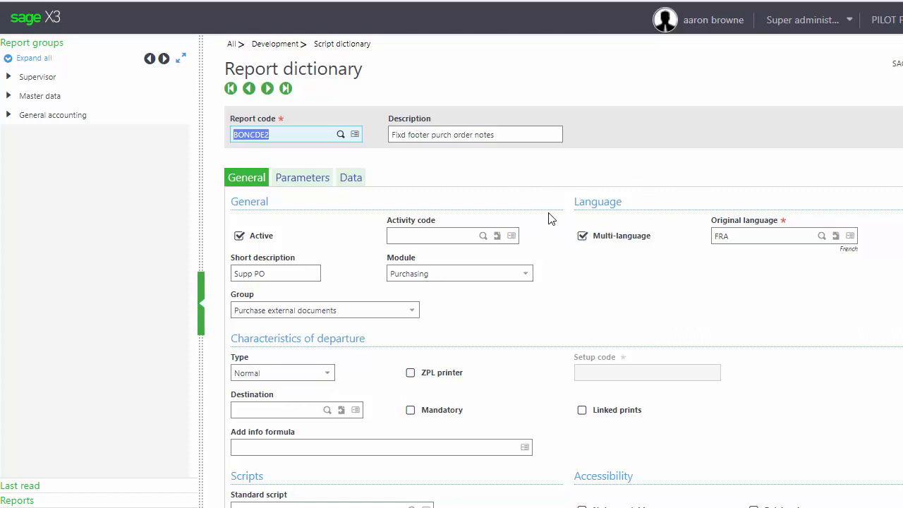
pyautogui.moveTo(25, 488)
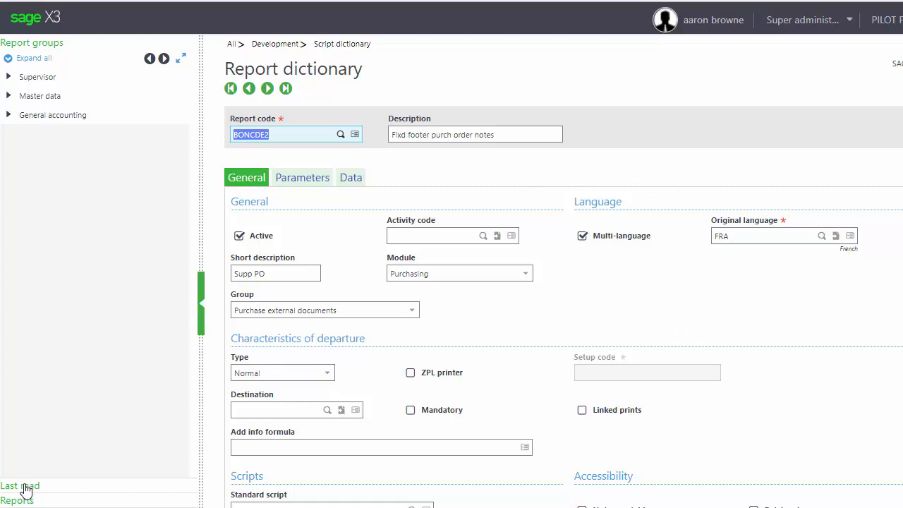
pyautogui.click(20, 485)
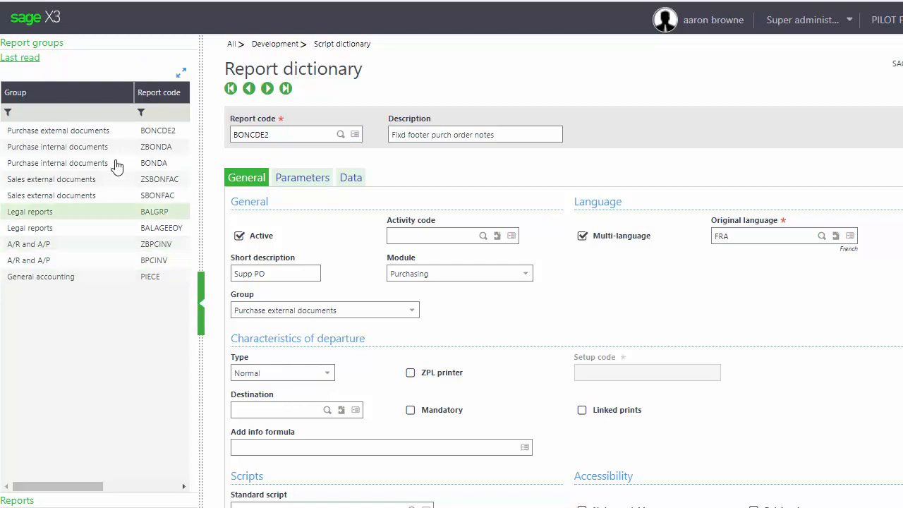
pyautogui.click(95, 146)
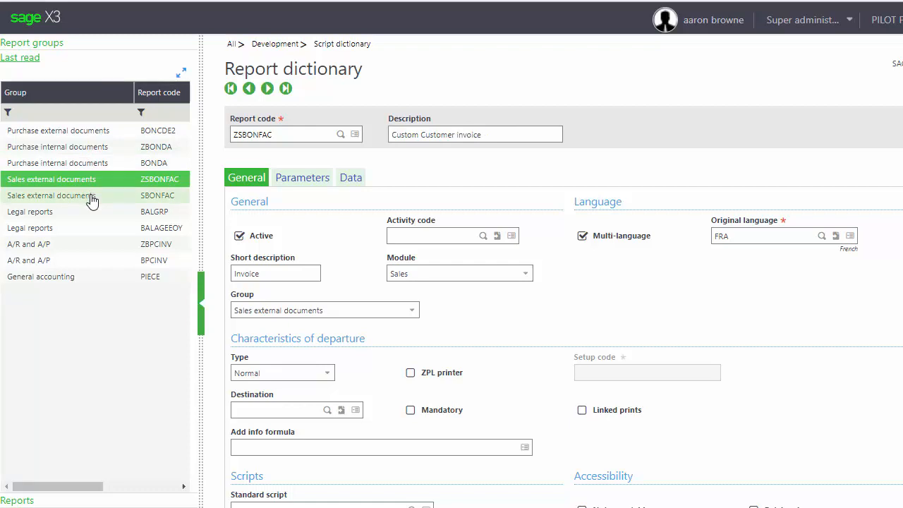
pyautogui.click(92, 196)
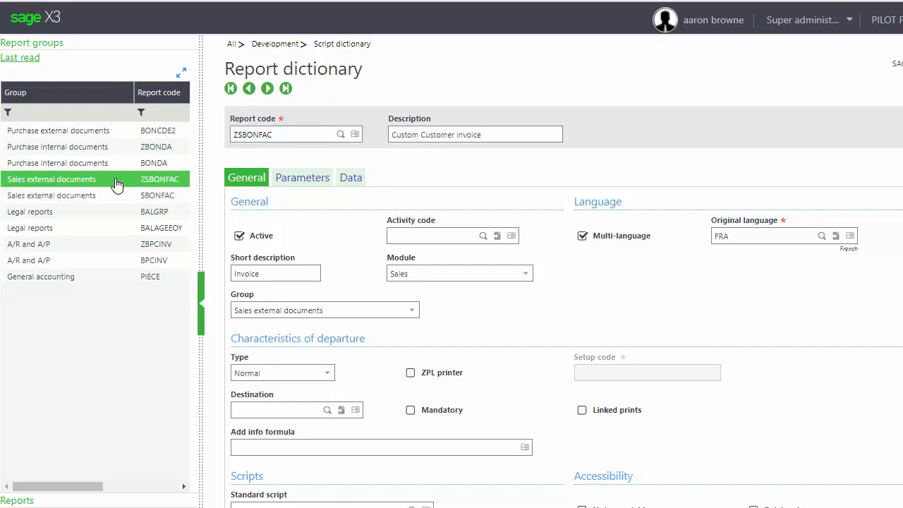
pyautogui.click(289, 134)
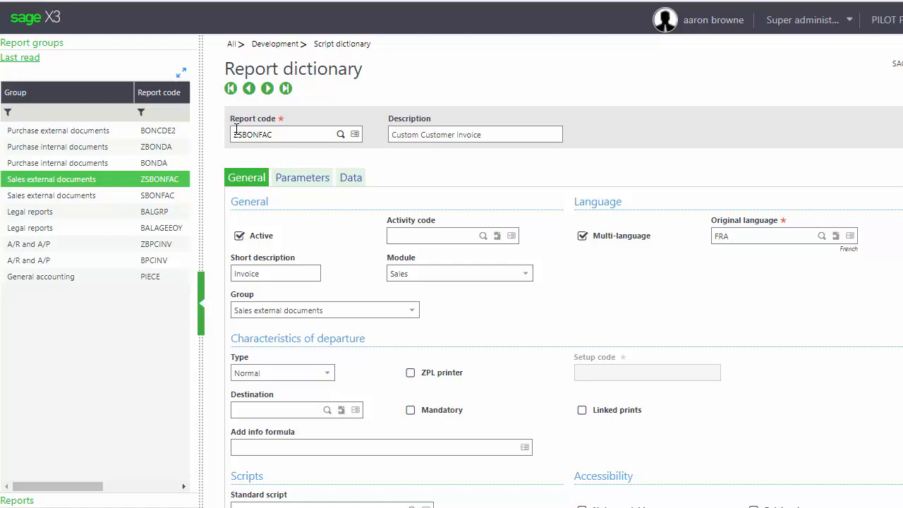
pyautogui.moveTo(239, 130)
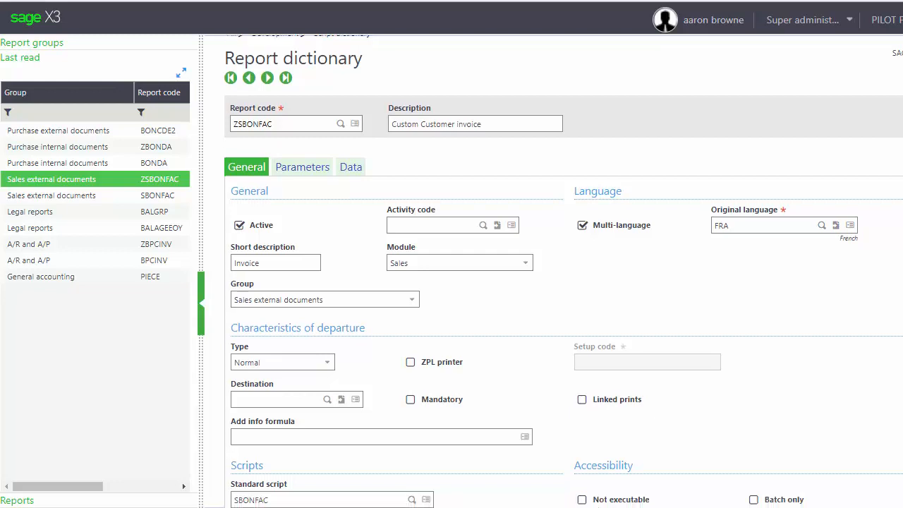
pyautogui.scroll(-3)
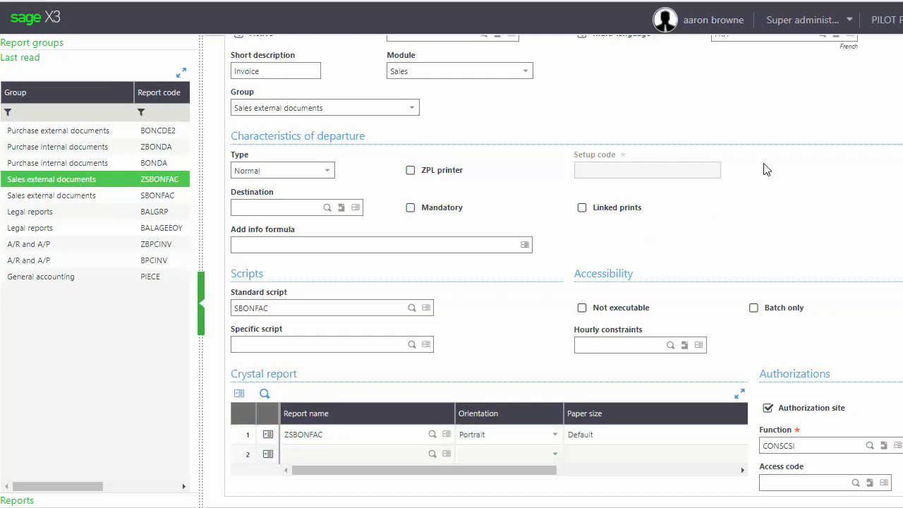
pyautogui.scroll(3)
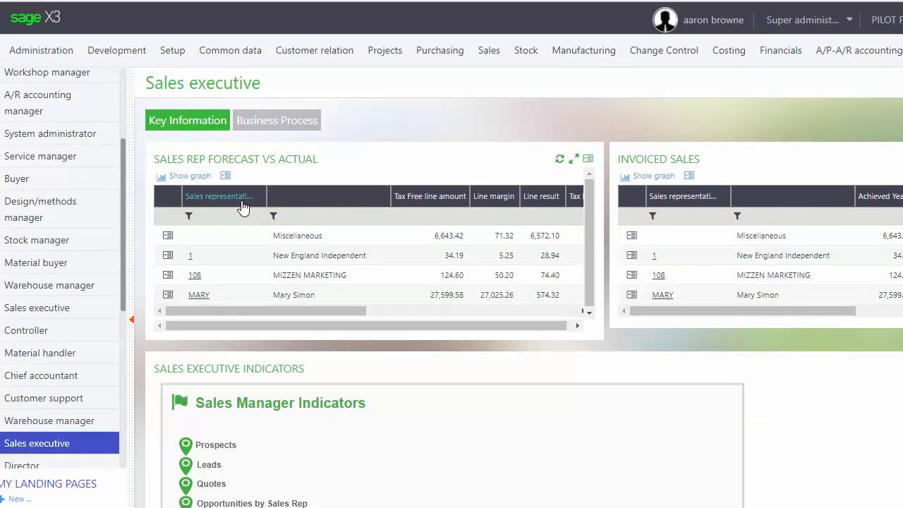
pyautogui.moveTo(251, 204)
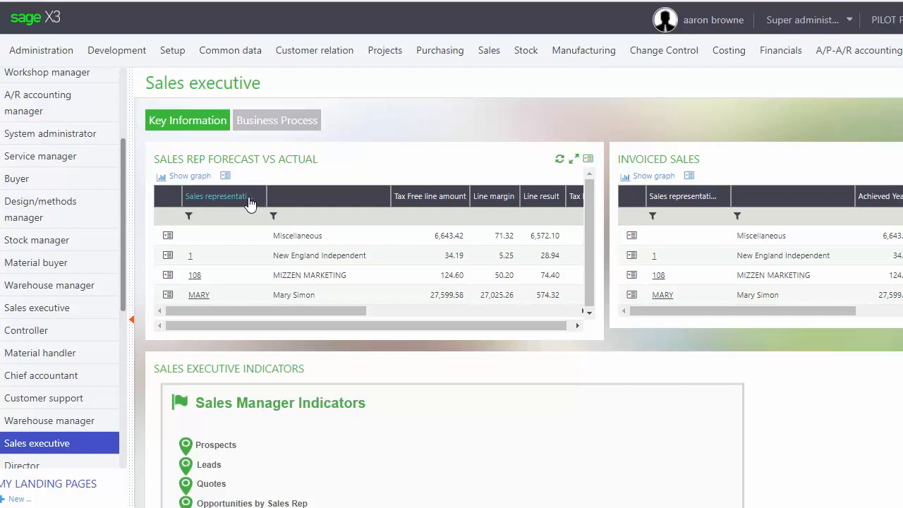
# - Open Setup's Print codes table and scroll to the SBONFAC rows including ZSBONFAC
pyautogui.click(172, 50)
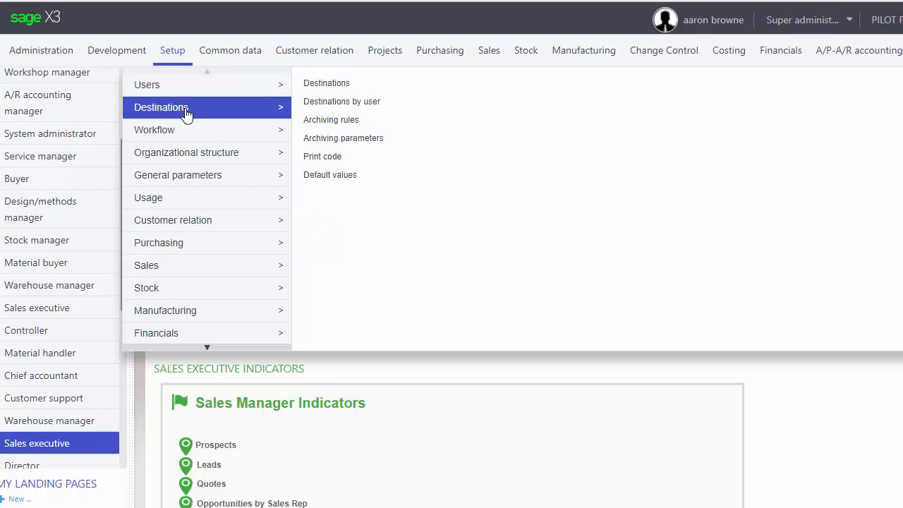
pyautogui.moveTo(322, 156)
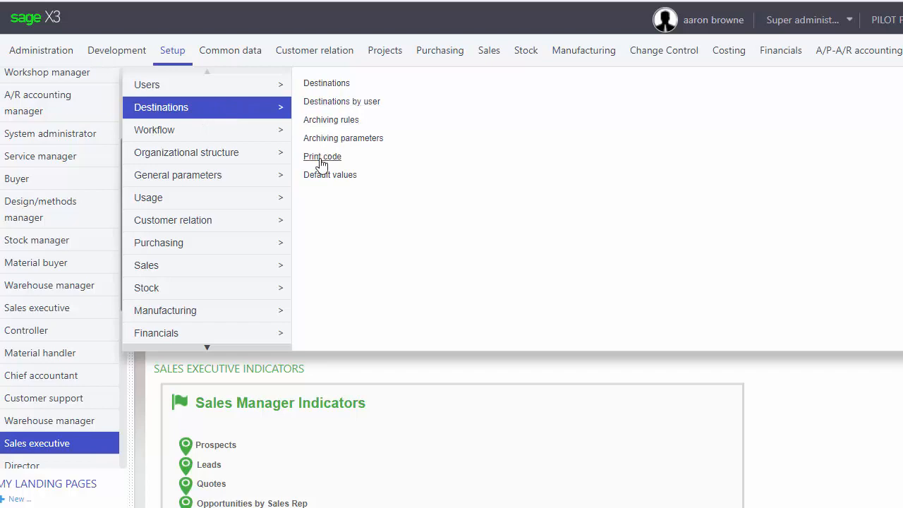
pyautogui.click(322, 156)
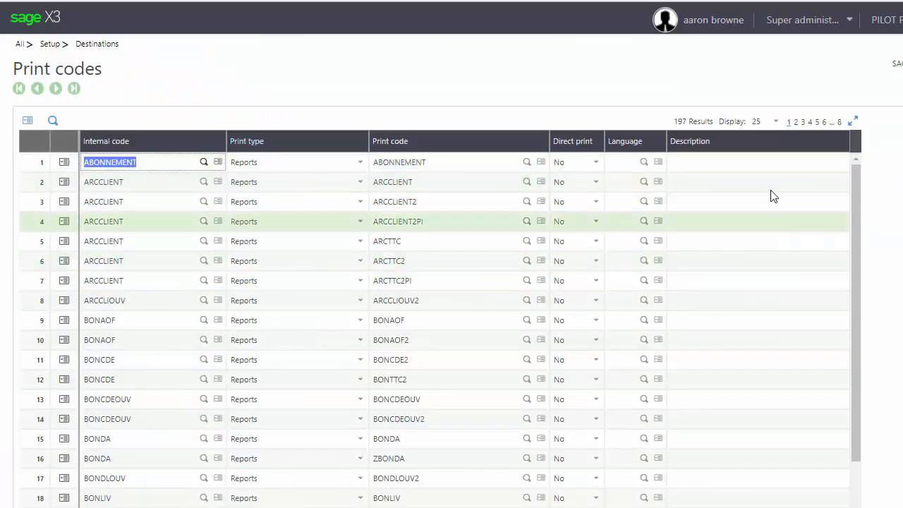
pyautogui.click(852, 120)
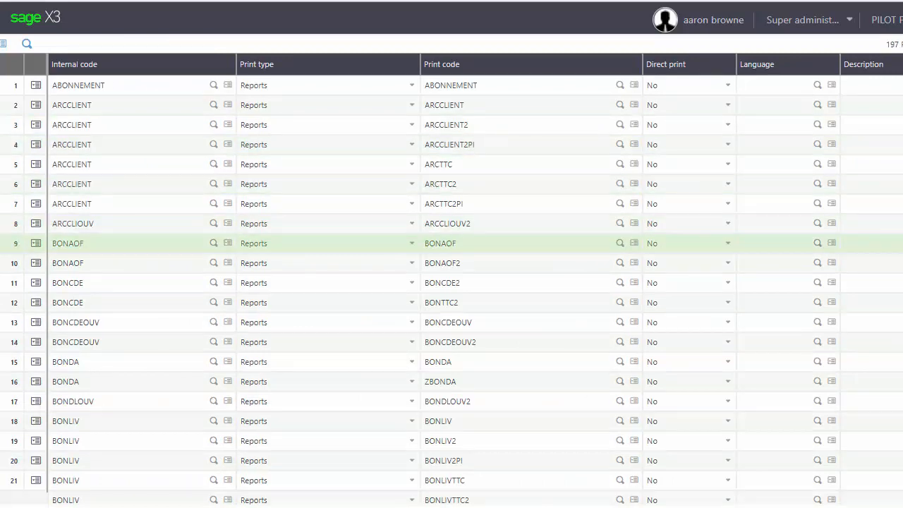
pyautogui.scroll(-3)
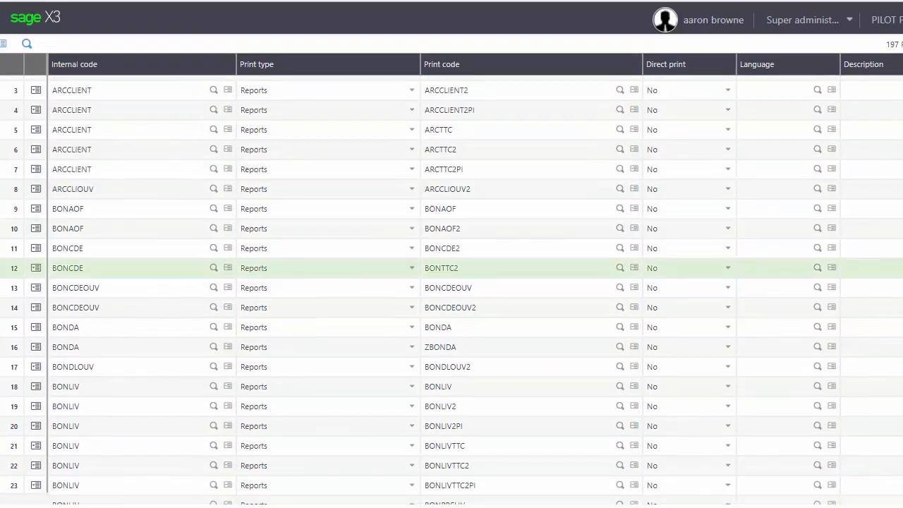
pyautogui.scroll(-3)
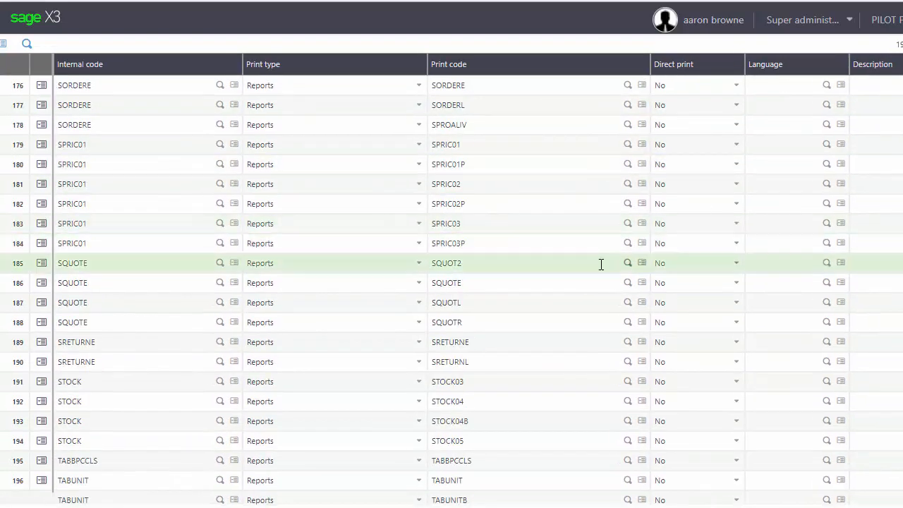
pyautogui.scroll(-3)
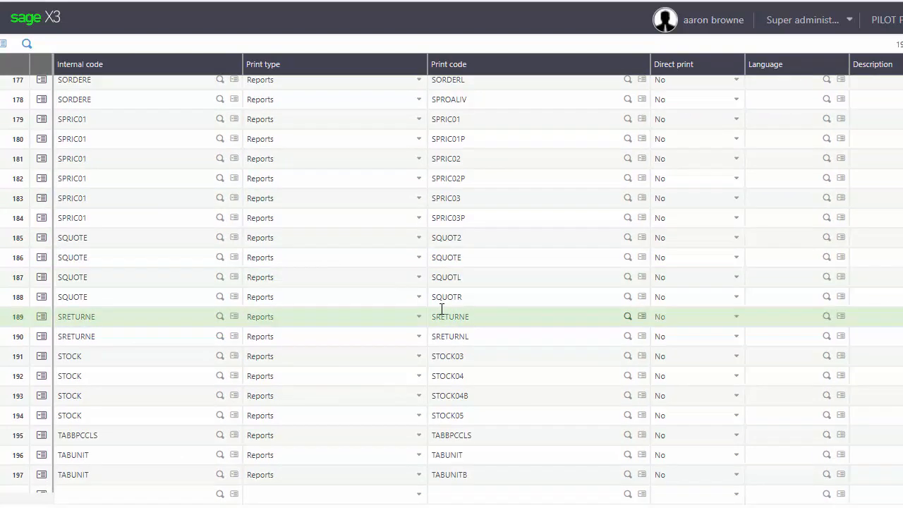
pyautogui.scroll(3)
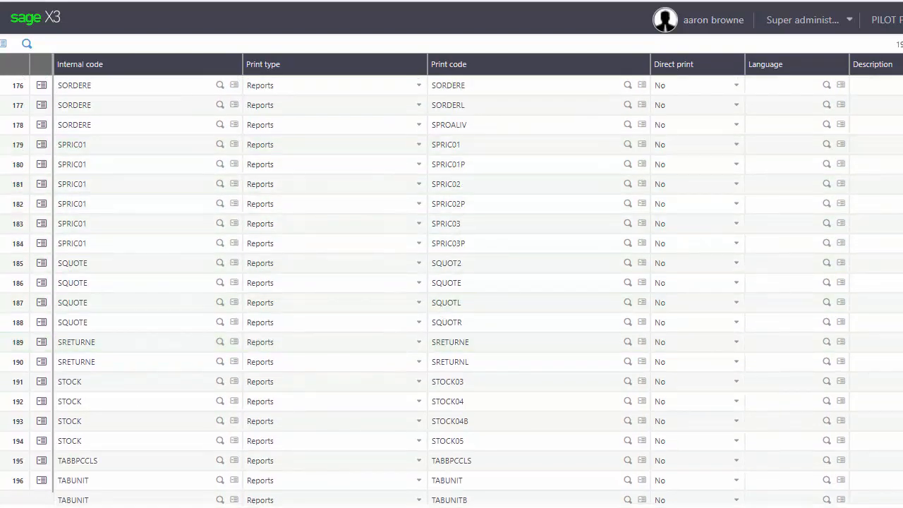
pyautogui.scroll(3)
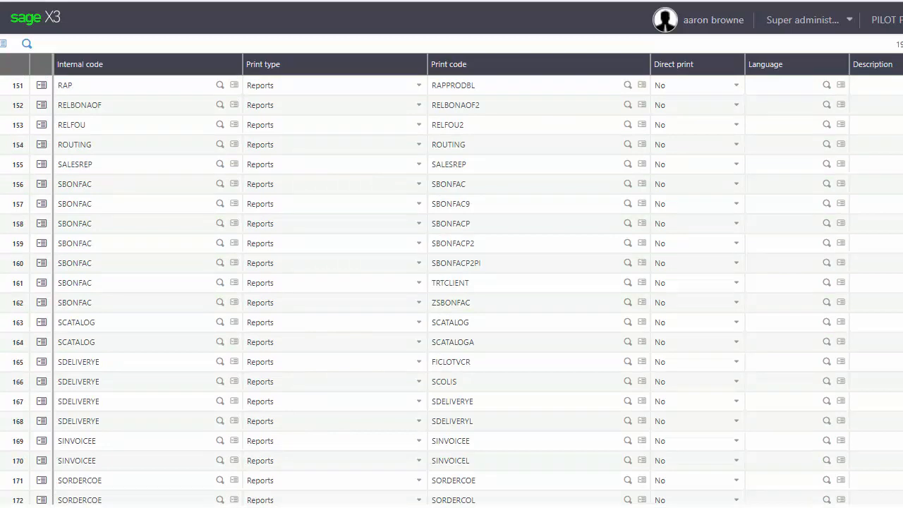
# - Select the ZSBONFAC and SBONFACP2 print code rows, then leave, prompting a cancel-modifications question
pyautogui.click(74, 302)
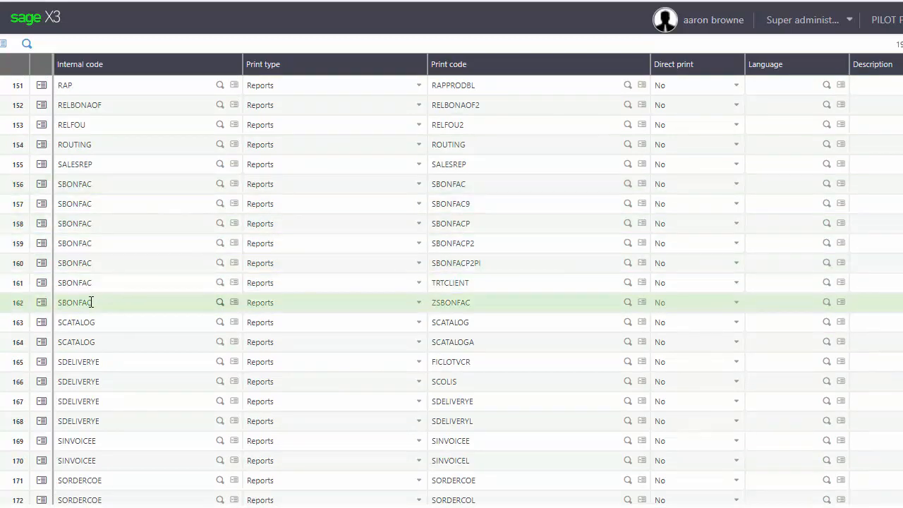
pyautogui.click(74, 242)
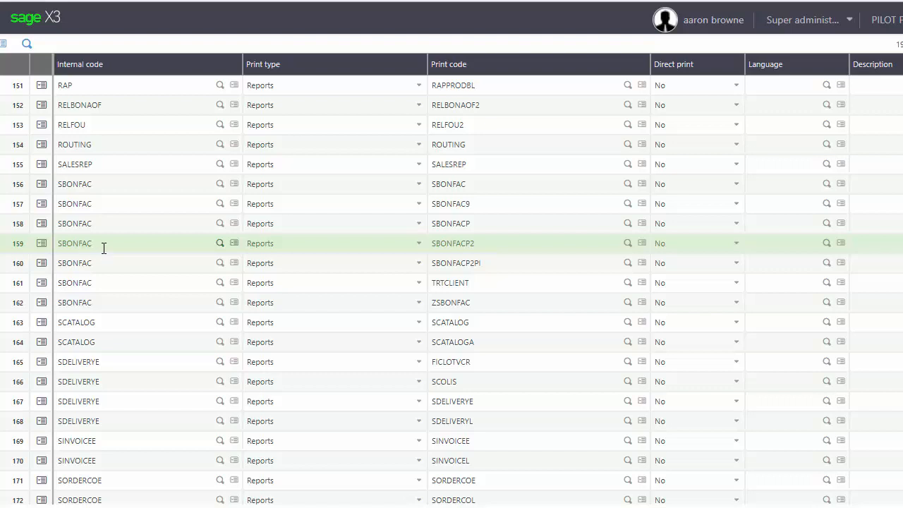
pyautogui.moveTo(103, 242)
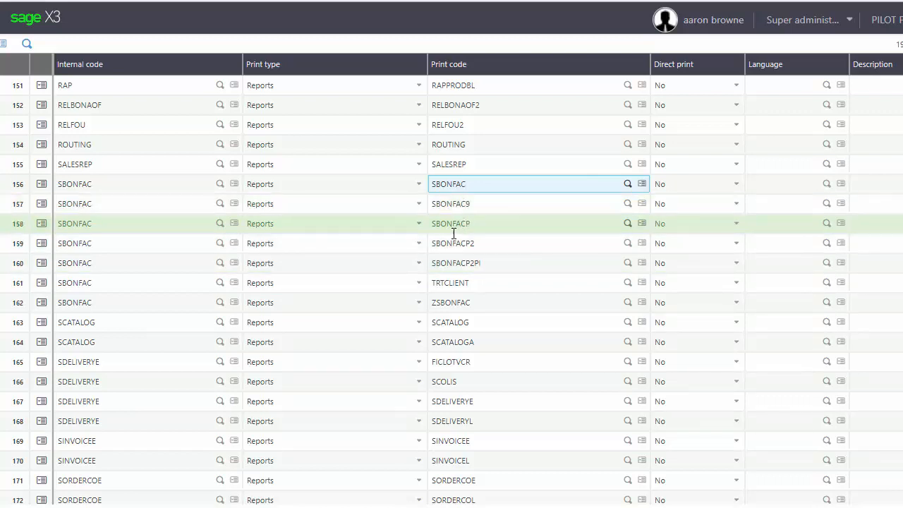
pyautogui.click(450, 302)
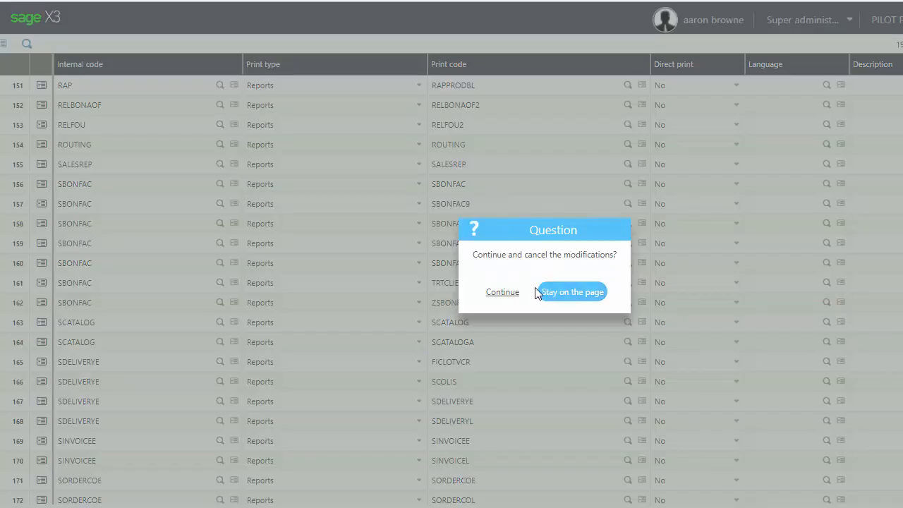
# - Discard the print code modifications and open Setup's Destinations options
pyautogui.click(501, 292)
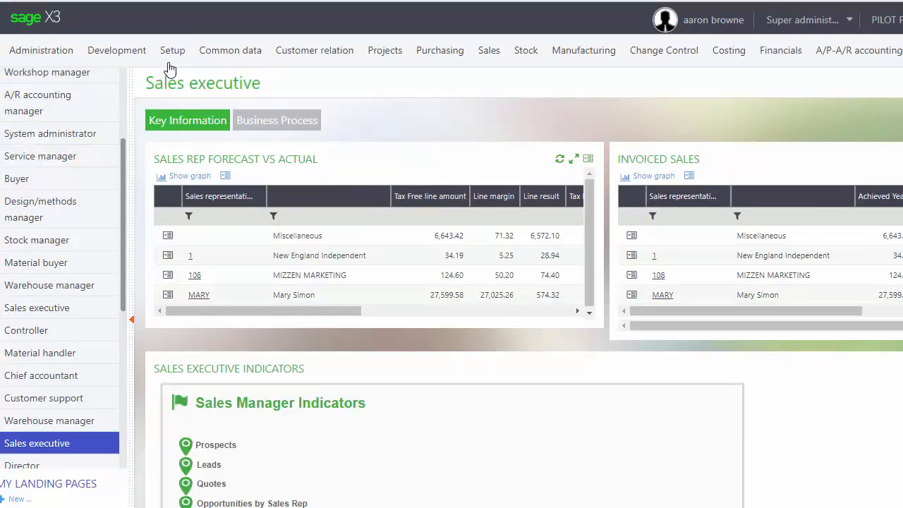
pyautogui.click(172, 50)
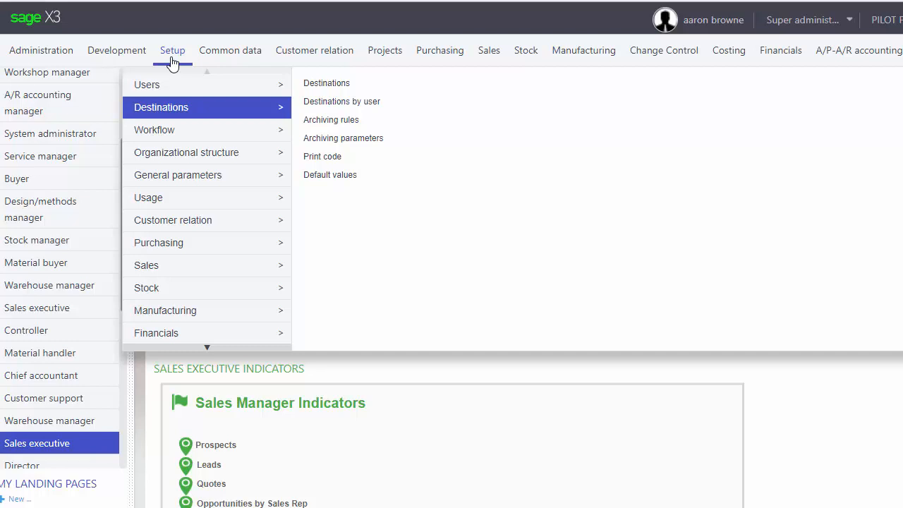
pyautogui.moveTo(168, 116)
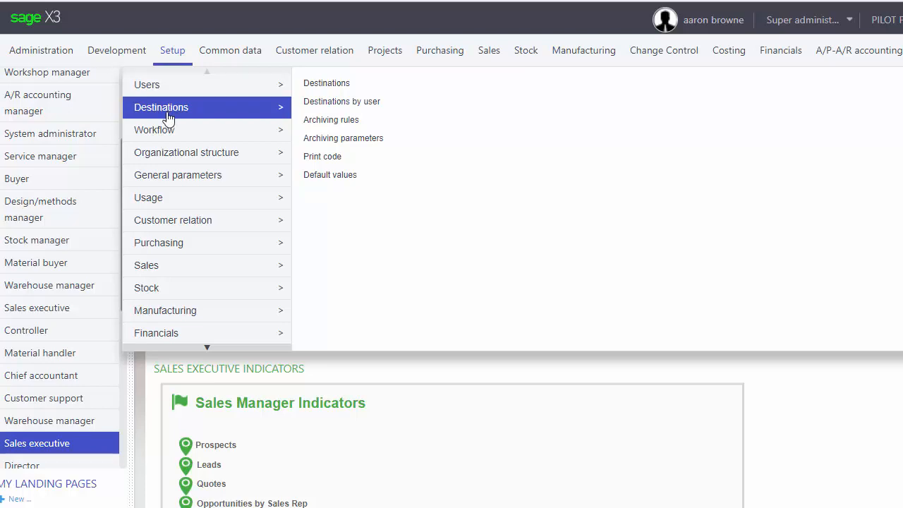
pyautogui.moveTo(334, 183)
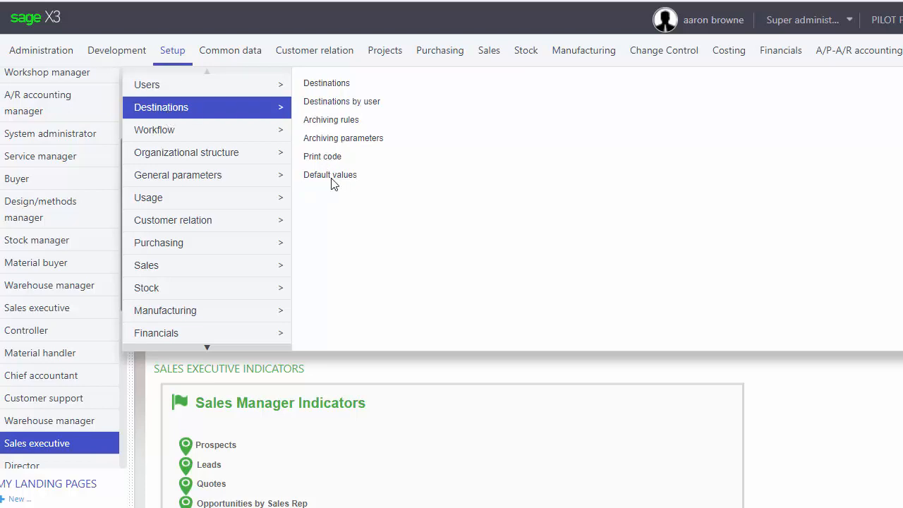
# - Open Default values and filter the list by report starting with z
pyautogui.click(330, 174)
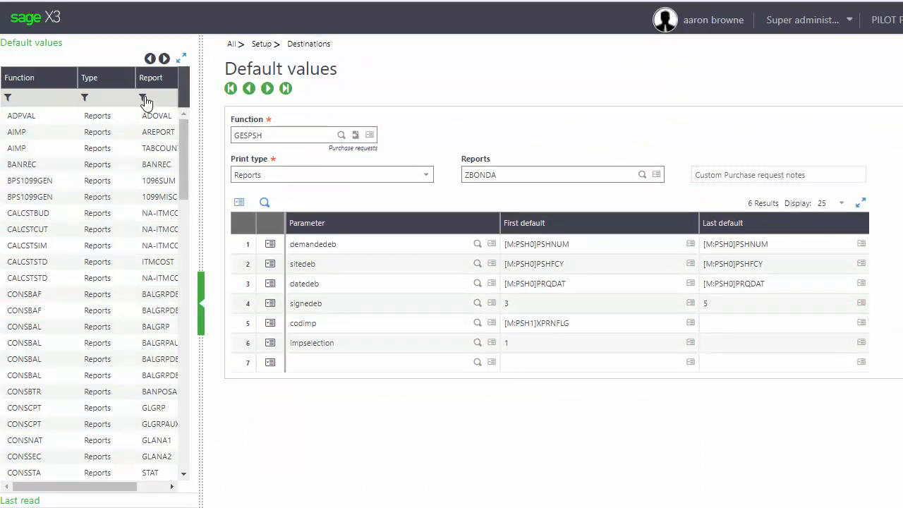
pyautogui.click(144, 97)
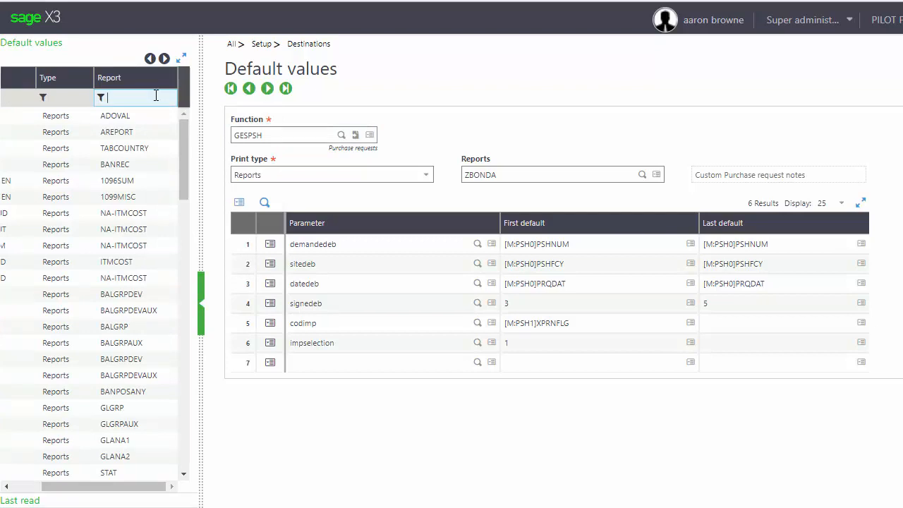
pyautogui.write('=')
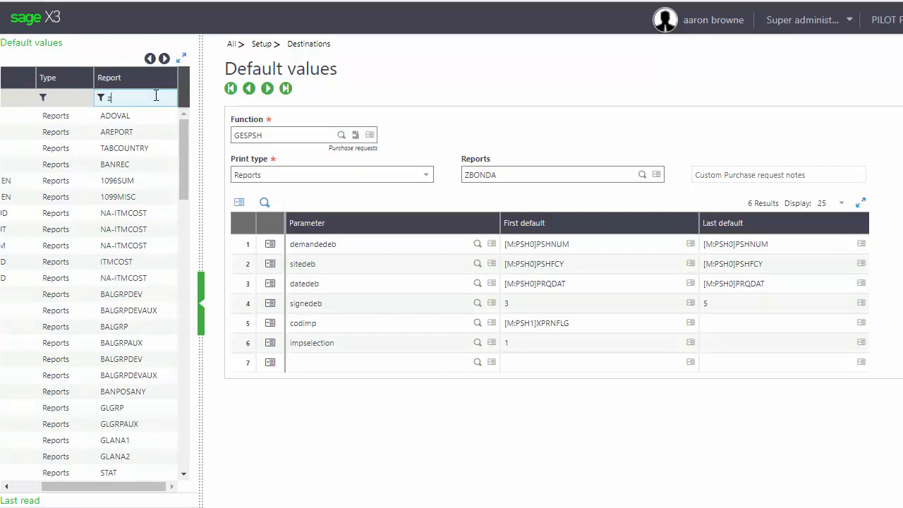
pyautogui.write('z')
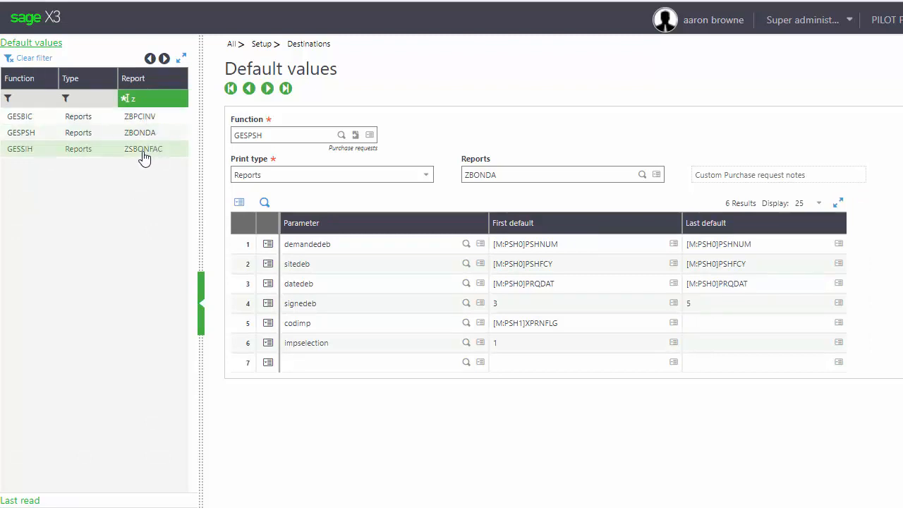
# - Open the GESSIH record for report ZSBONFAC showing its seven parameters
pyautogui.click(143, 148)
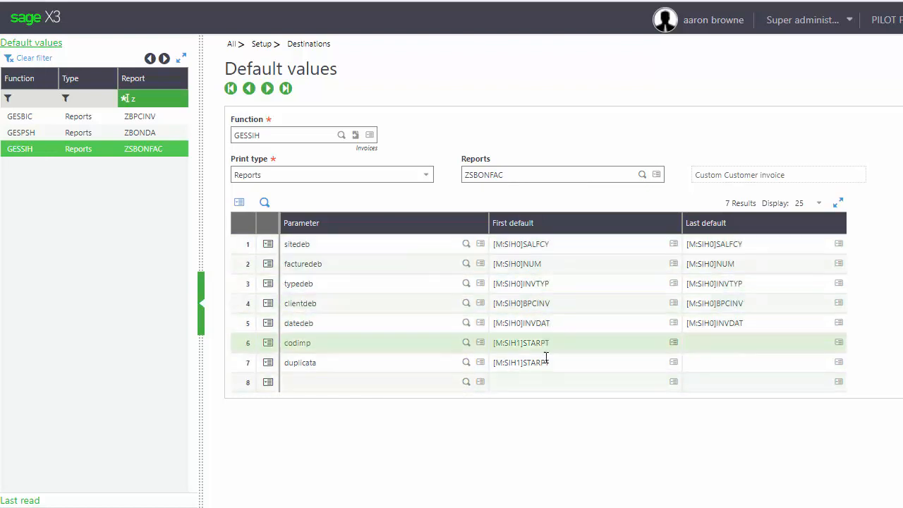
pyautogui.moveTo(569, 241)
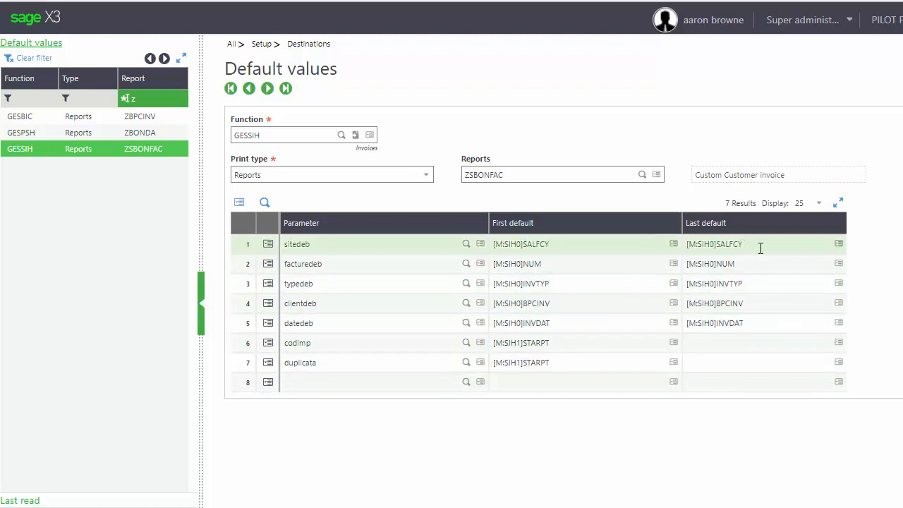
pyautogui.moveTo(611, 247)
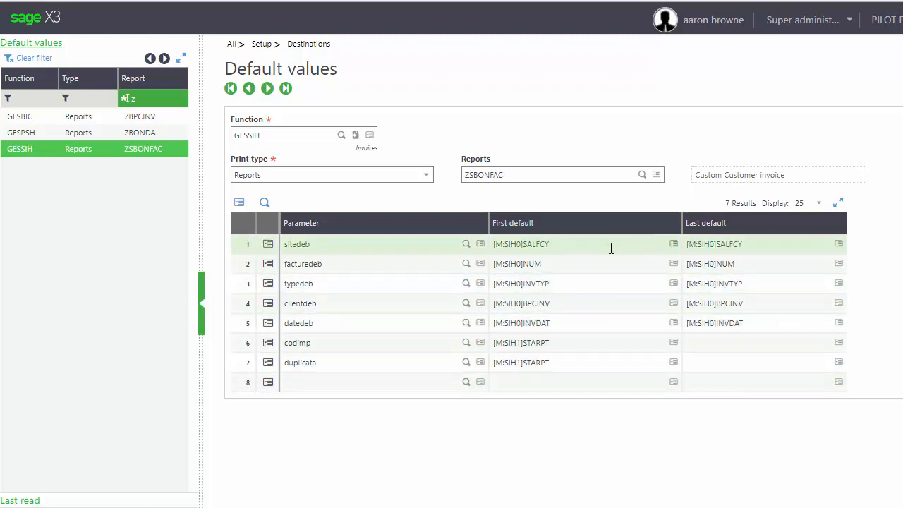
pyautogui.moveTo(733, 261)
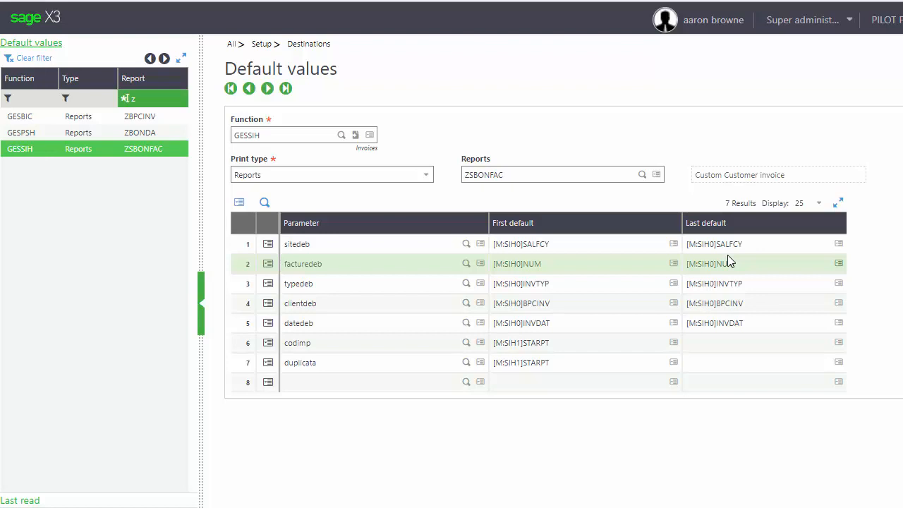
pyautogui.moveTo(728, 260)
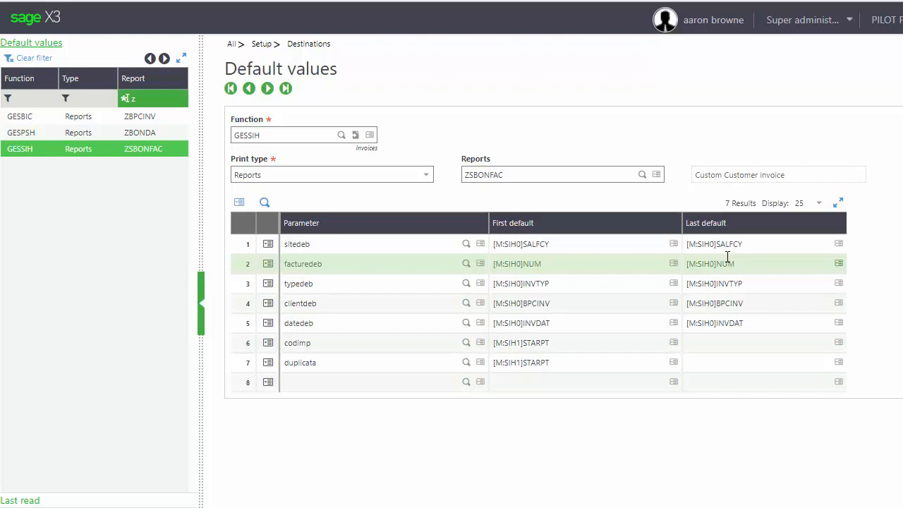